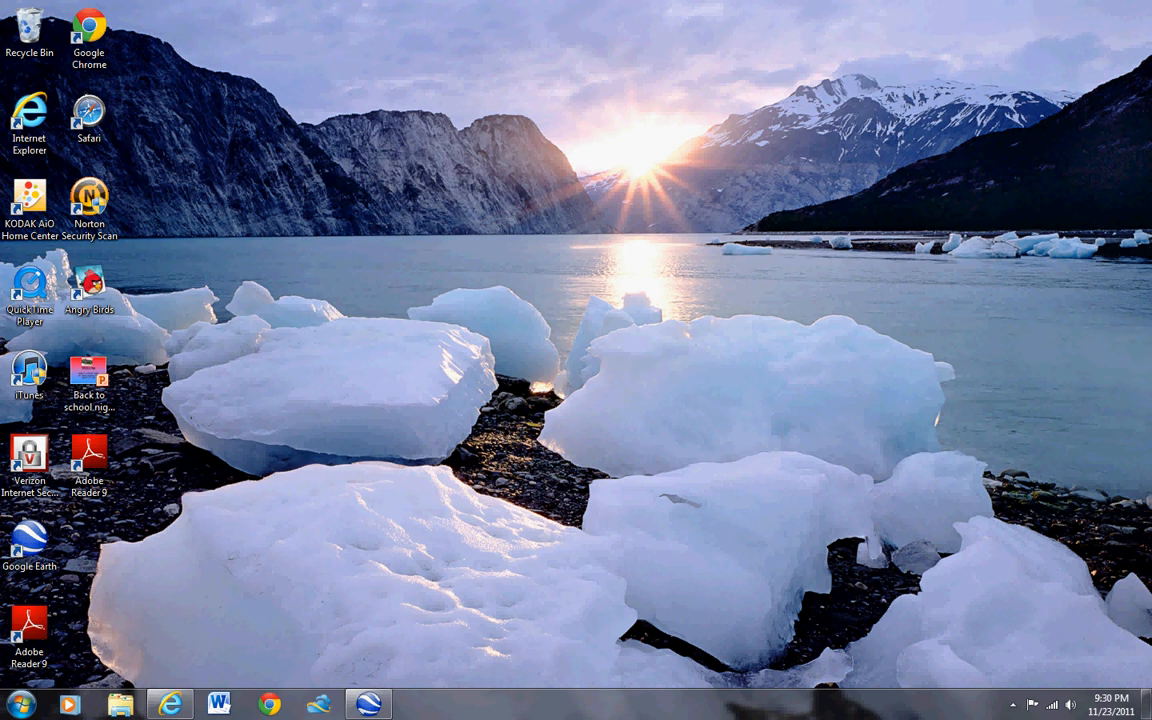
# - Launch Google Earth from the desktop icon
pyautogui.doubleClick(24, 540)
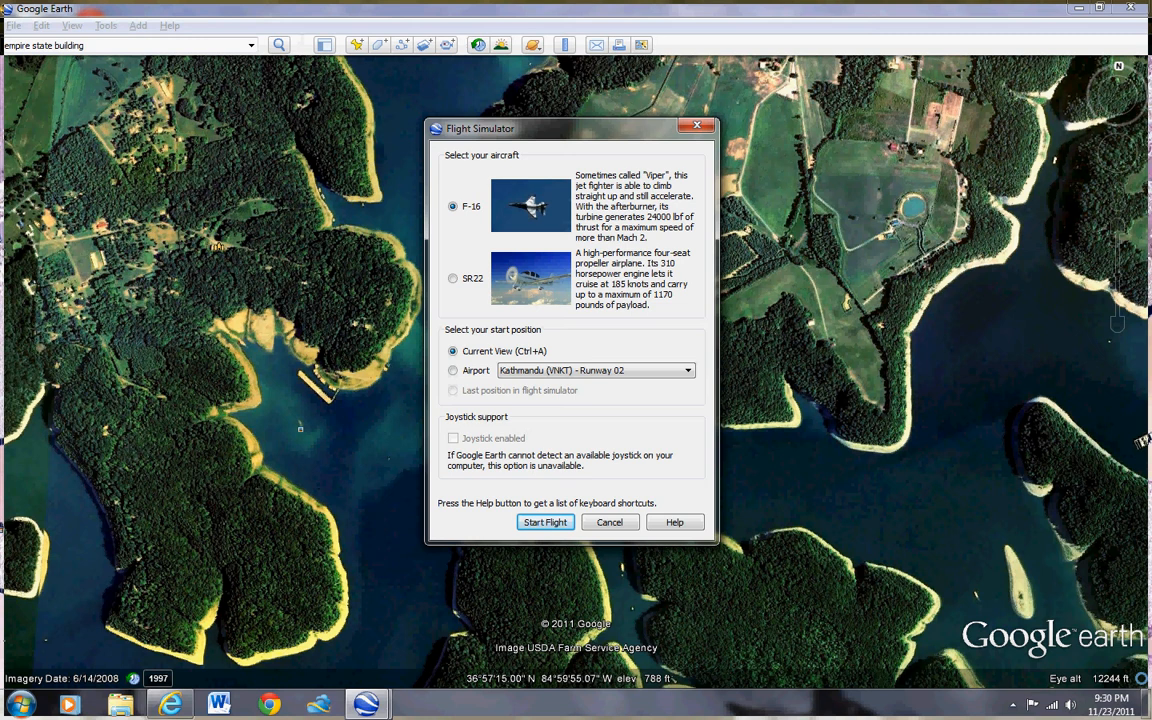
# - Choose the current-view start over the lake instead of an airport and begin the F-16 flight
pyautogui.click(453, 370)
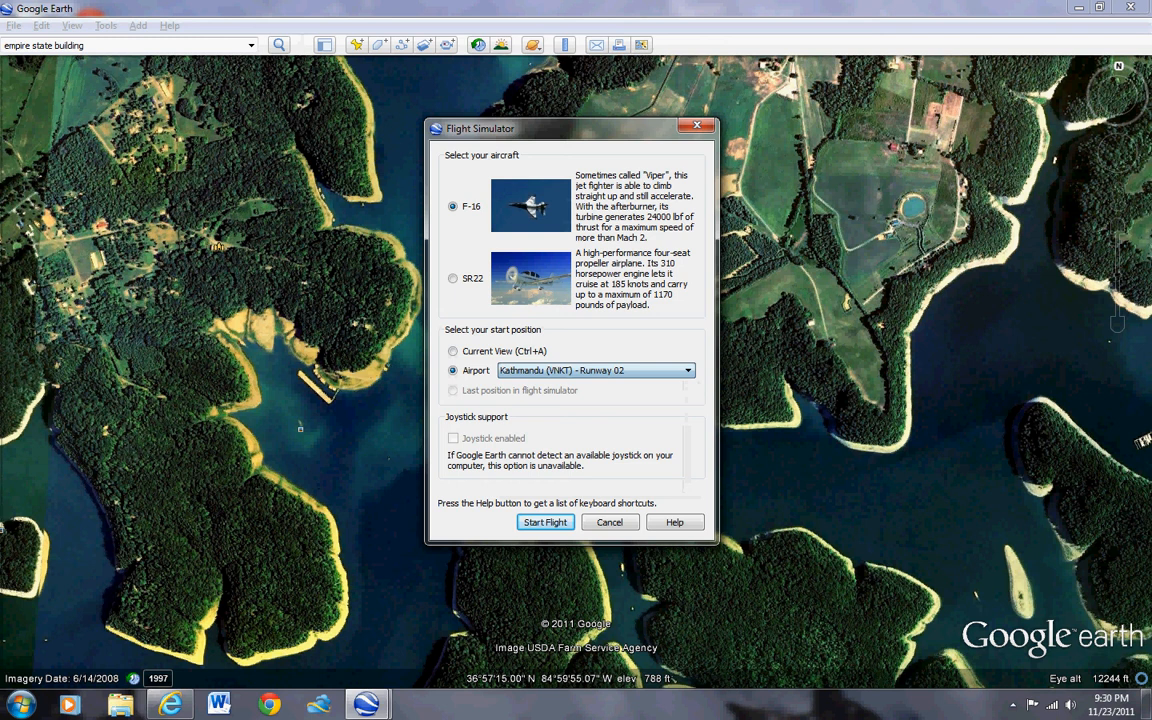
pyautogui.click(452, 351)
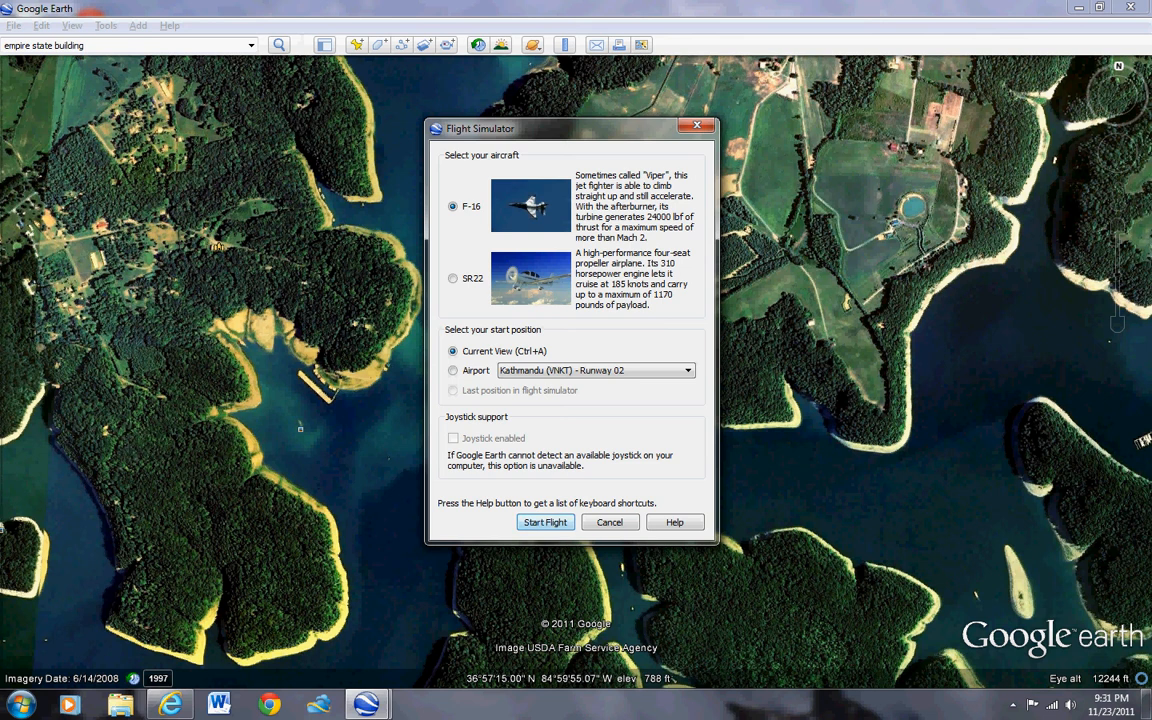
pyautogui.click(544, 522)
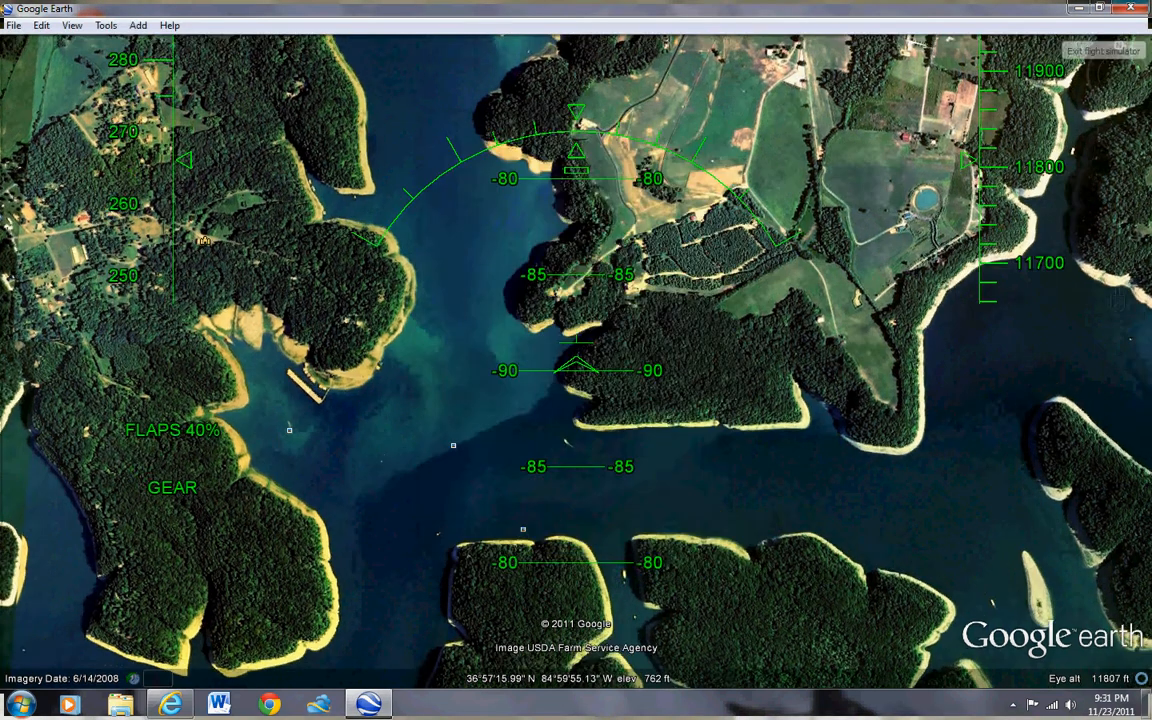